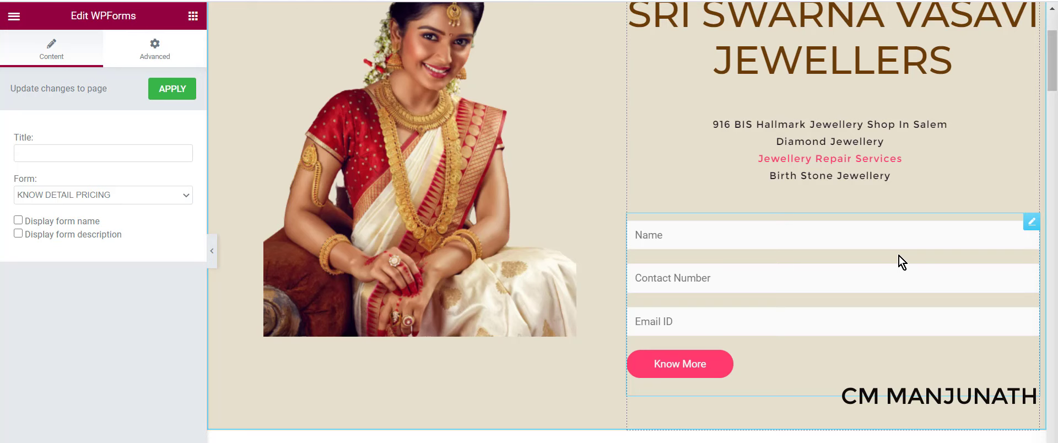
pyautogui.moveTo(826, 384)
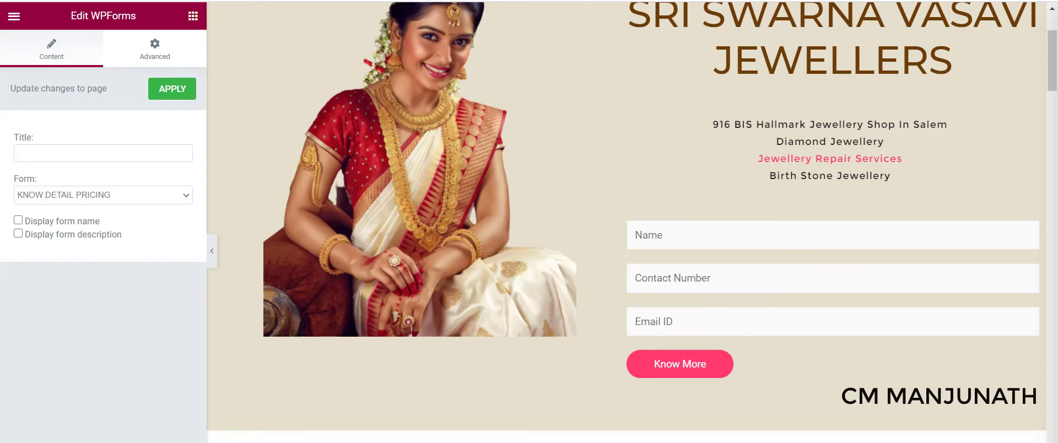
# Show the mind map's step one: reach the form via WP Dashboard, Forms, Specific Form, Edit.
pyautogui.click(419, 169)
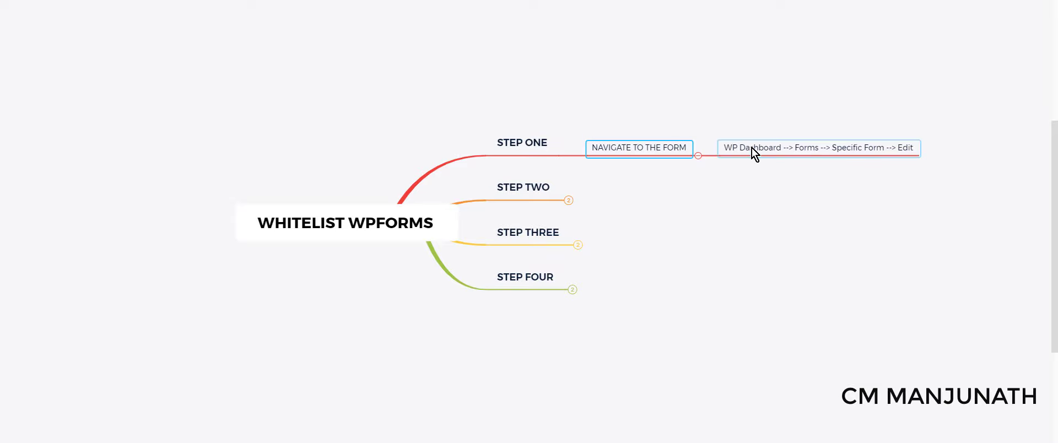
pyautogui.moveTo(848, 163)
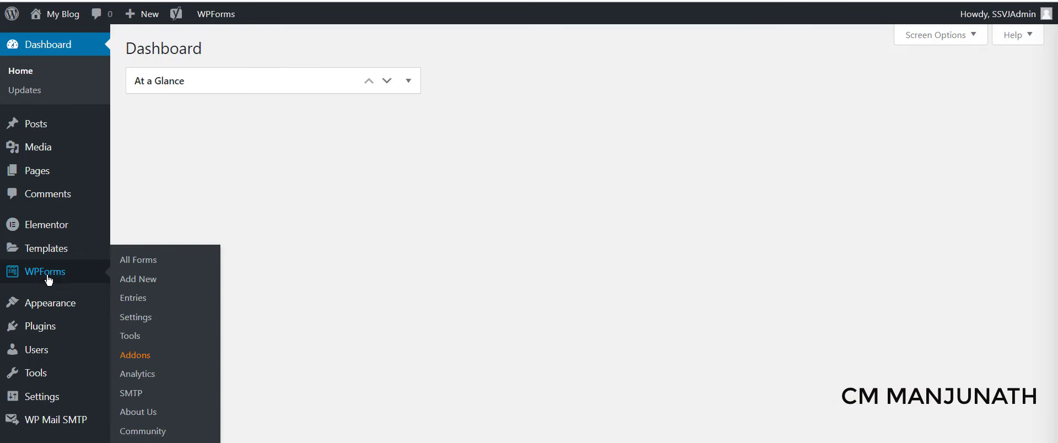
pyautogui.moveTo(138, 260)
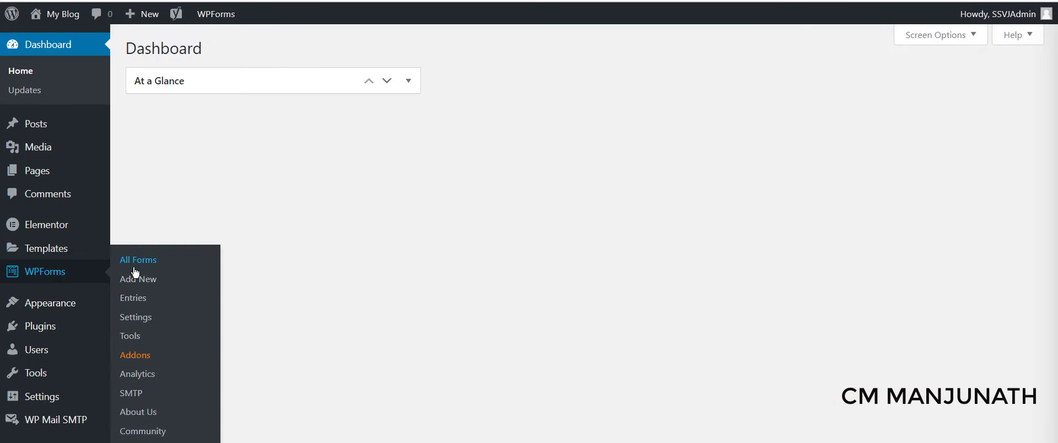
# List all WPForms forms in the Forms Overview from the admin sidebar.
pyautogui.click(138, 260)
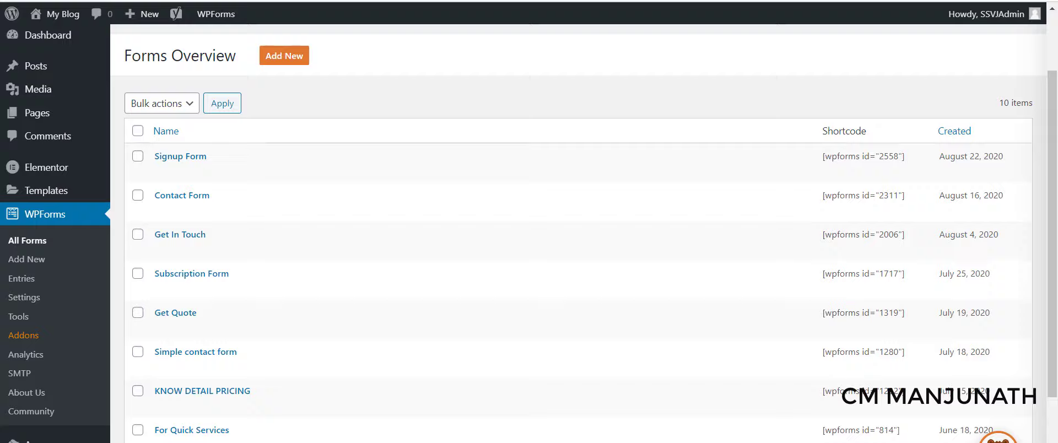
pyautogui.click(203, 391)
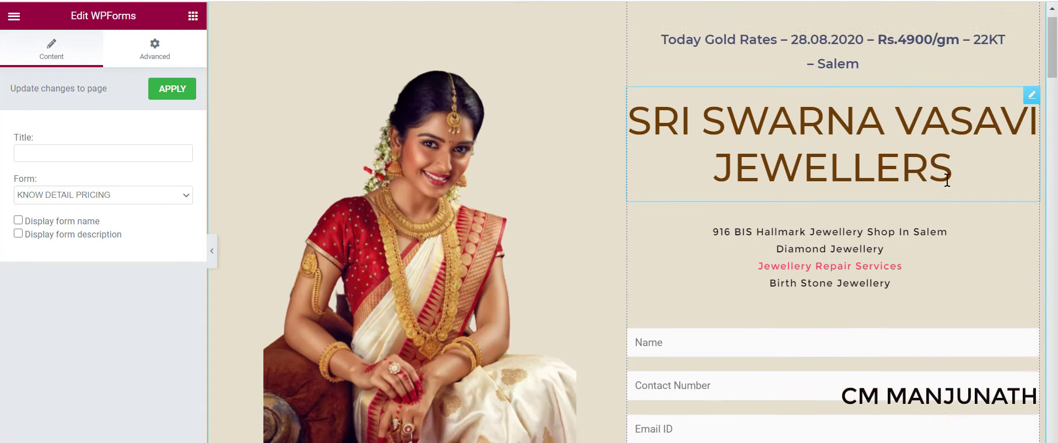
# Use the Simple contact form in the page widget and bring it up in the WPForms builder.
pyautogui.scroll(-3)
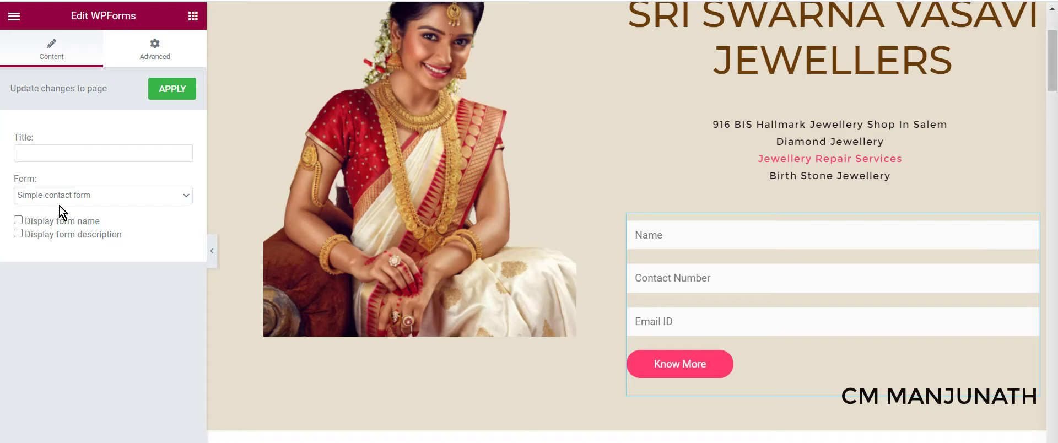
pyautogui.moveTo(92, 209)
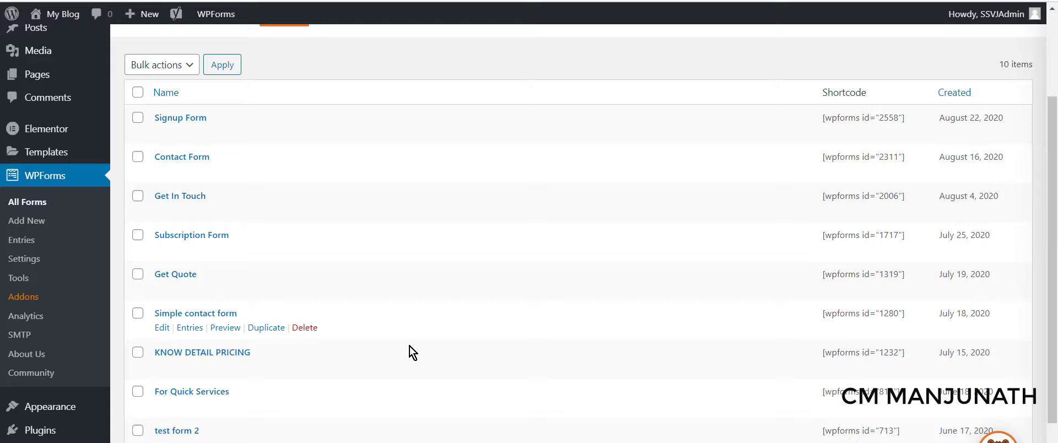
pyautogui.scroll(-3)
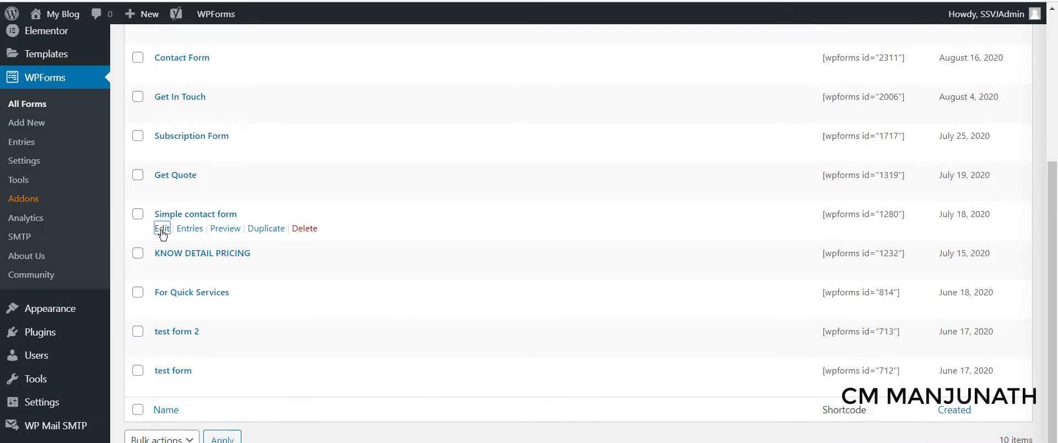
pyautogui.click(162, 228)
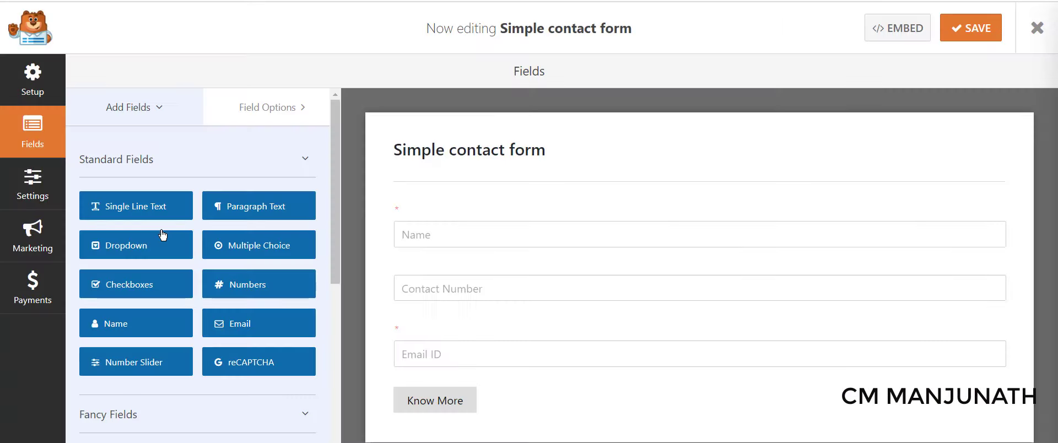
pyautogui.moveTo(570, 430)
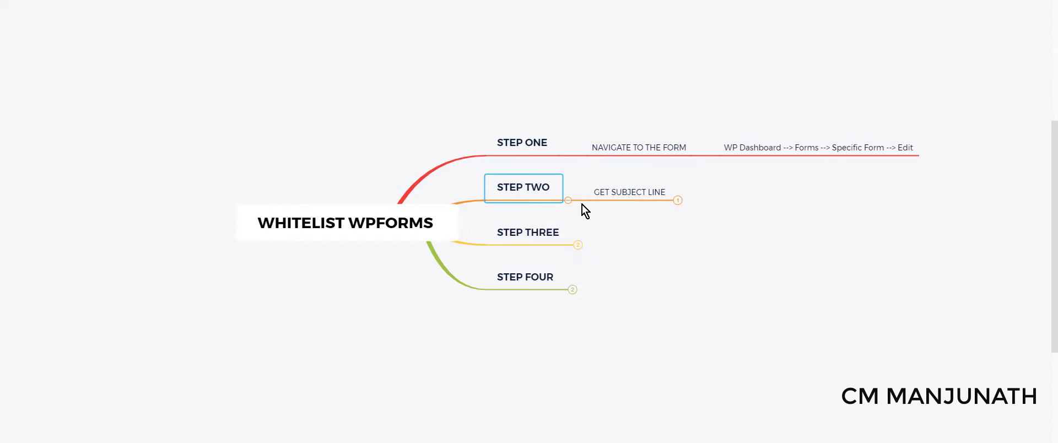
pyautogui.moveTo(651, 209)
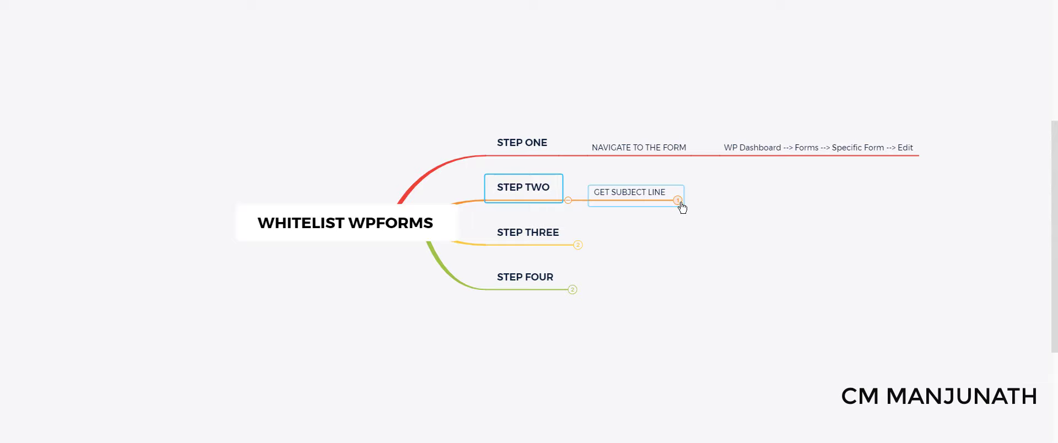
# Show the mind map's step two node, 'GET SUBJECT LINE'.
pyautogui.click(677, 200)
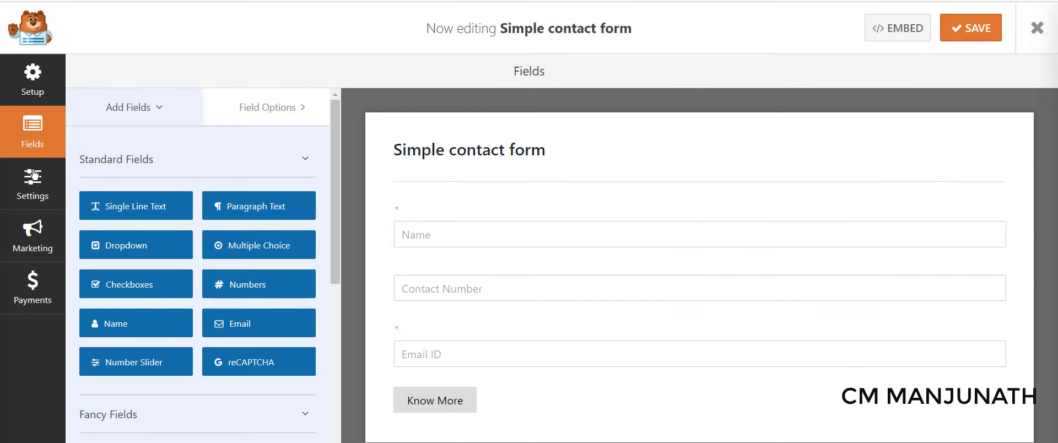
# Copy the notification email subject 'New Entry: Simple Contact Form' from Settings > Notifications.
pyautogui.click(32, 184)
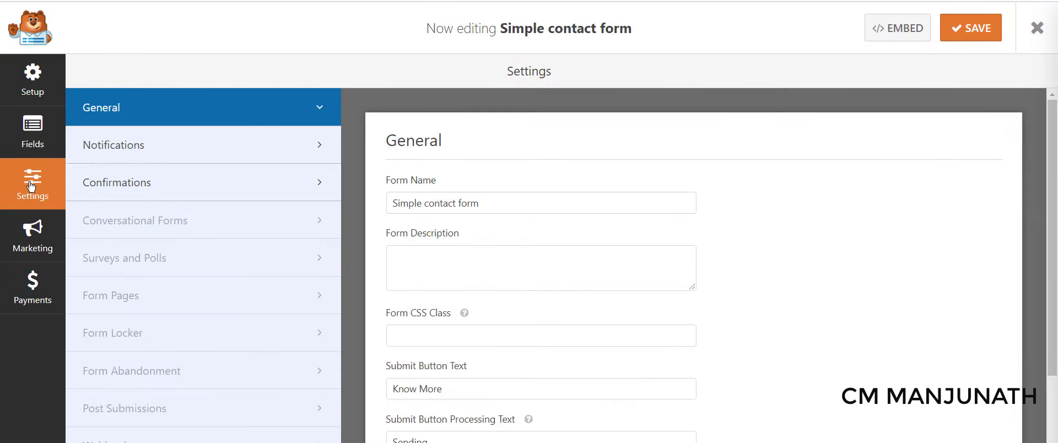
pyautogui.click(113, 144)
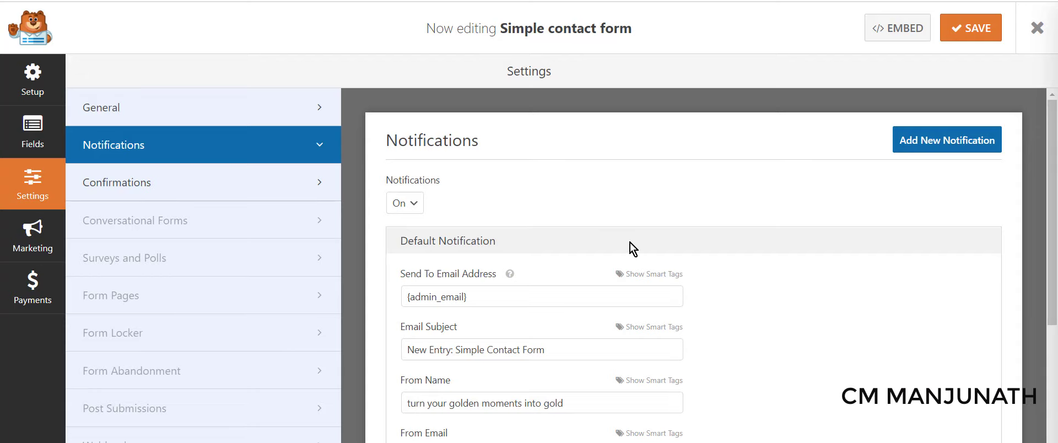
pyautogui.scroll(-3)
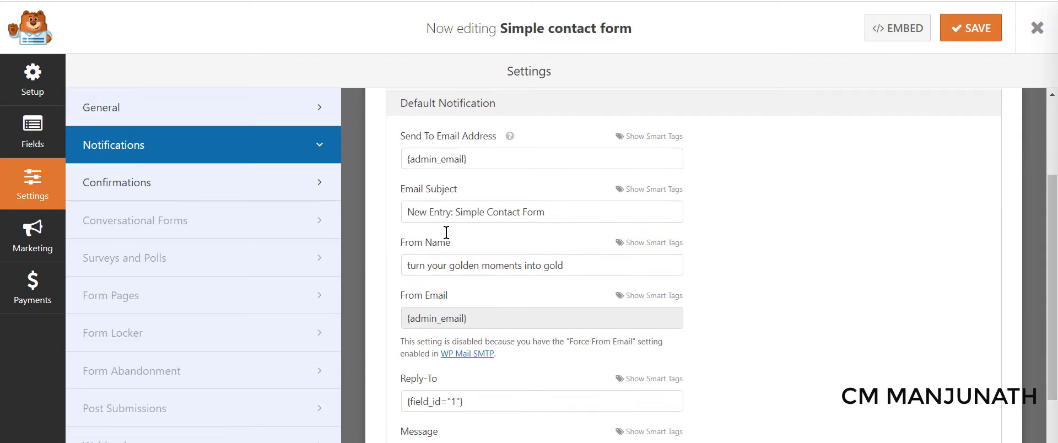
pyautogui.moveTo(563, 221)
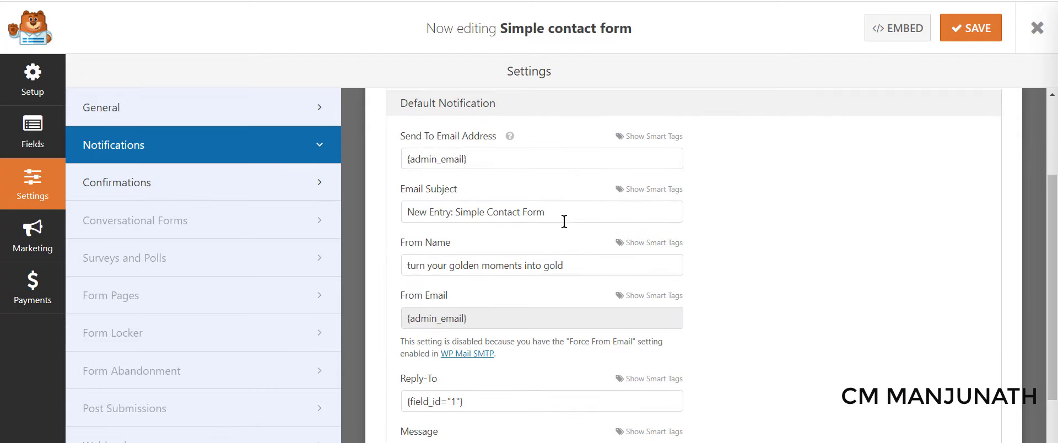
pyautogui.tripleClick(474, 211)
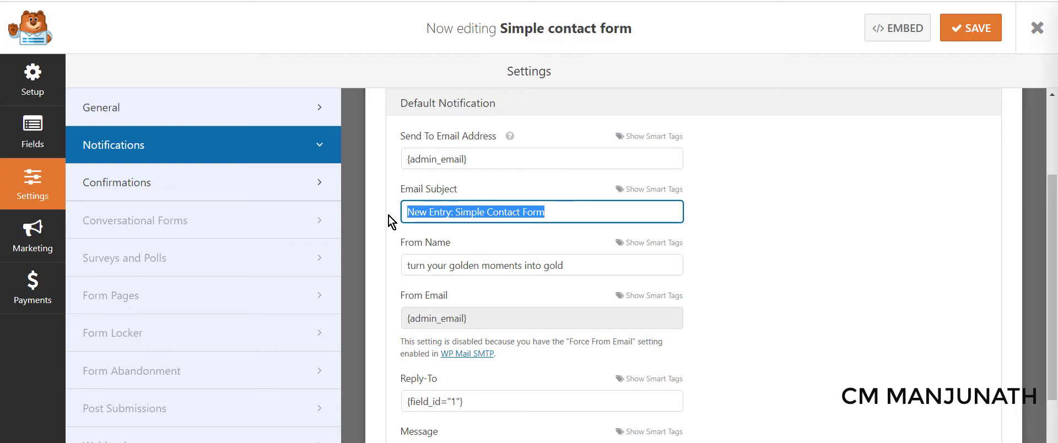
pyautogui.moveTo(516, 291)
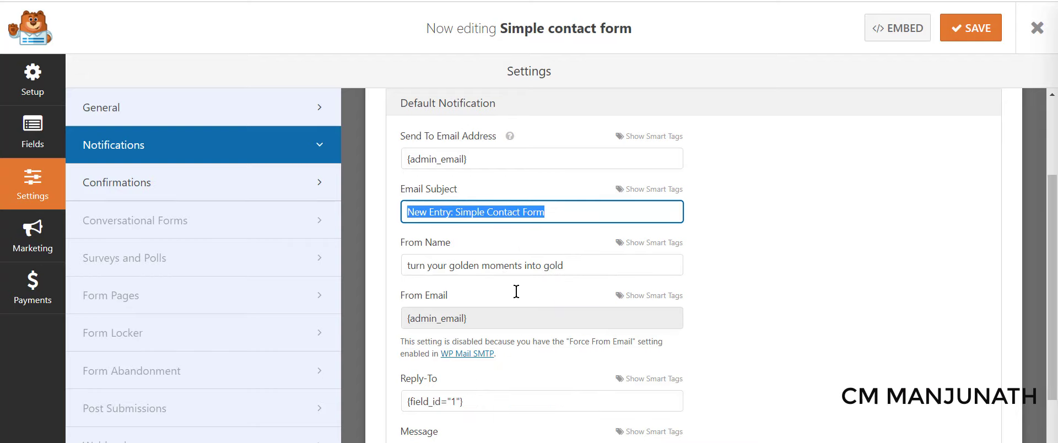
pyautogui.rightClick(473, 212)
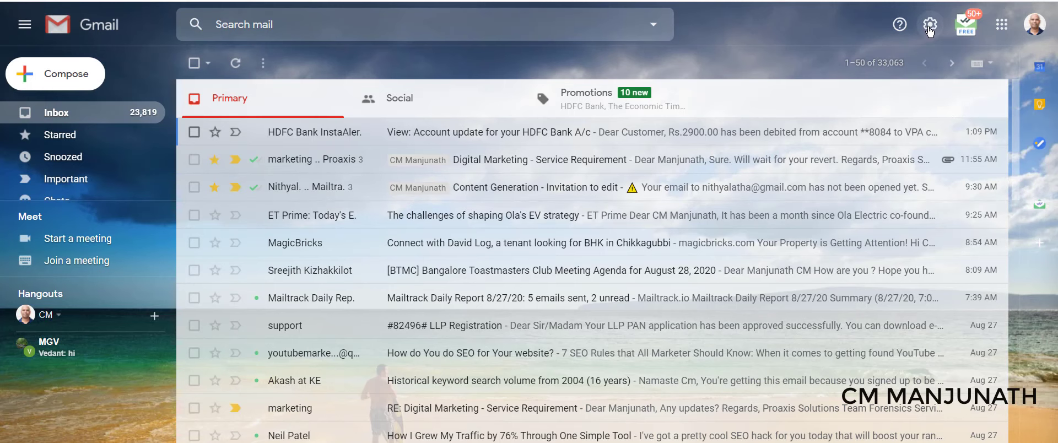
# Reach Gmail's Filters and Blocked Addresses settings via the gear and See all settings.
pyautogui.click(929, 24)
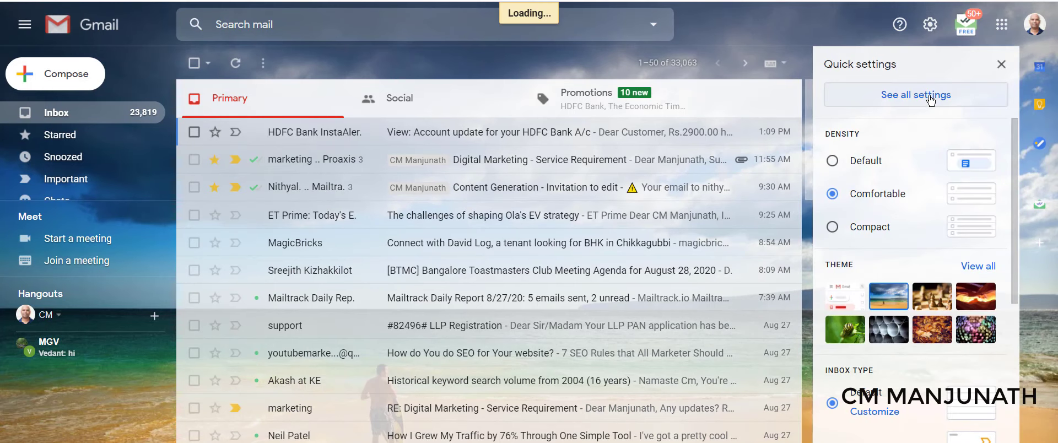
pyautogui.click(914, 94)
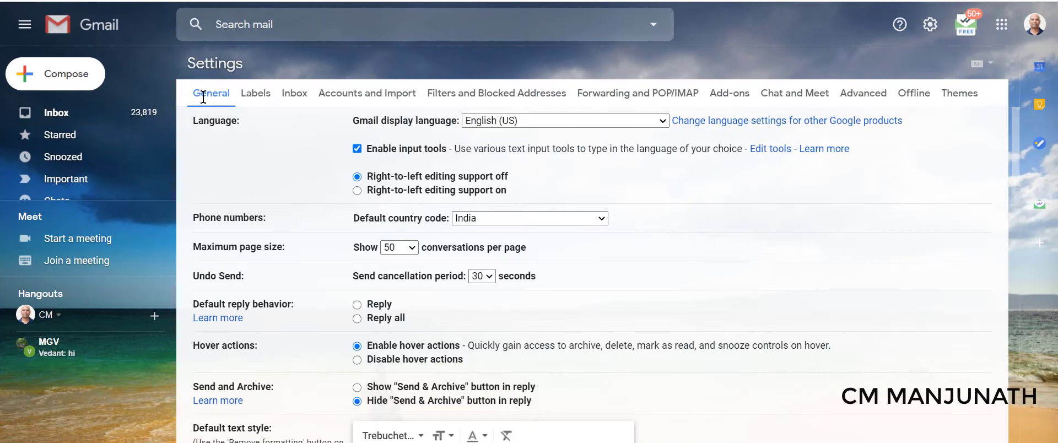
pyautogui.moveTo(254, 101)
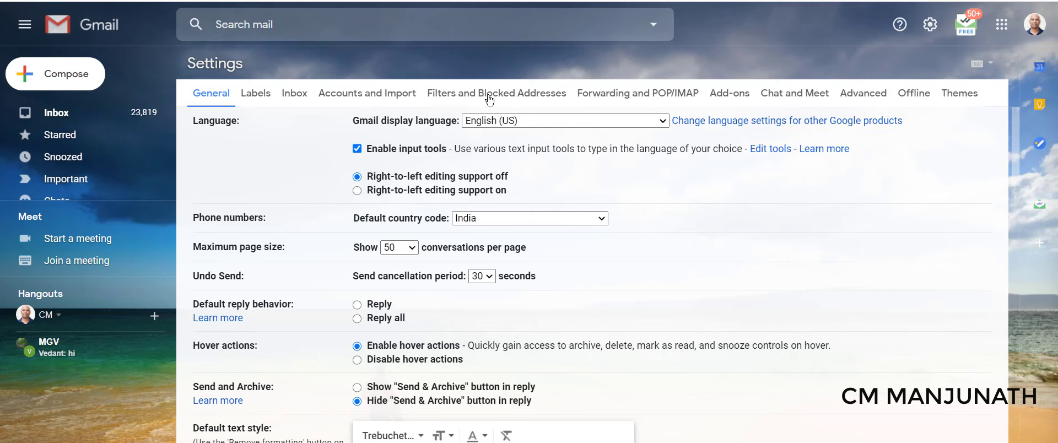
pyautogui.click(495, 92)
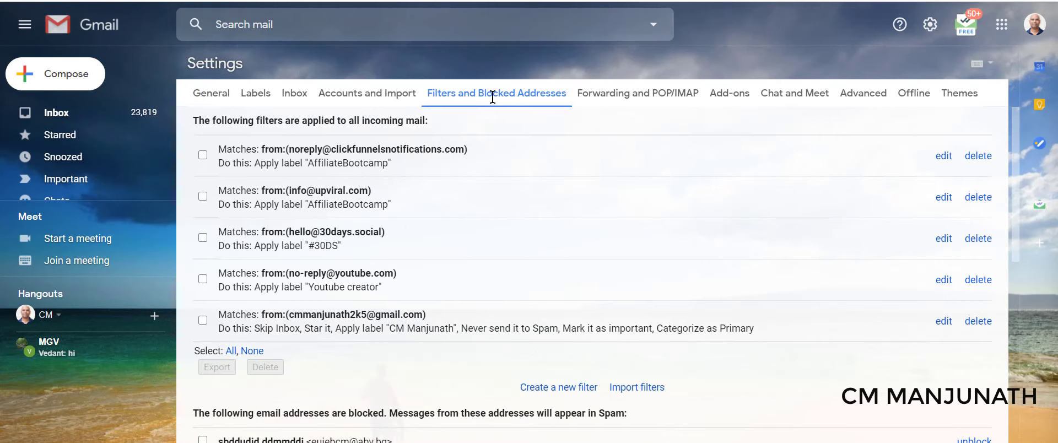
pyautogui.moveTo(503, 108)
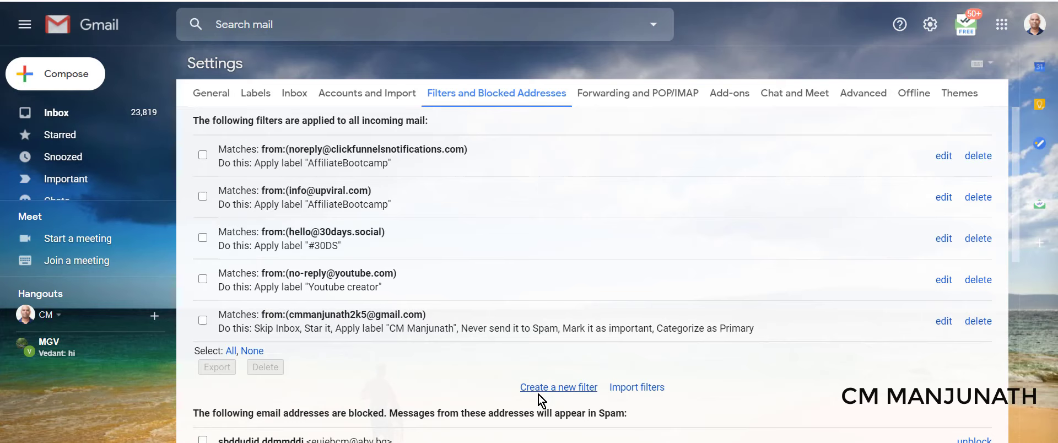
pyautogui.moveTo(547, 391)
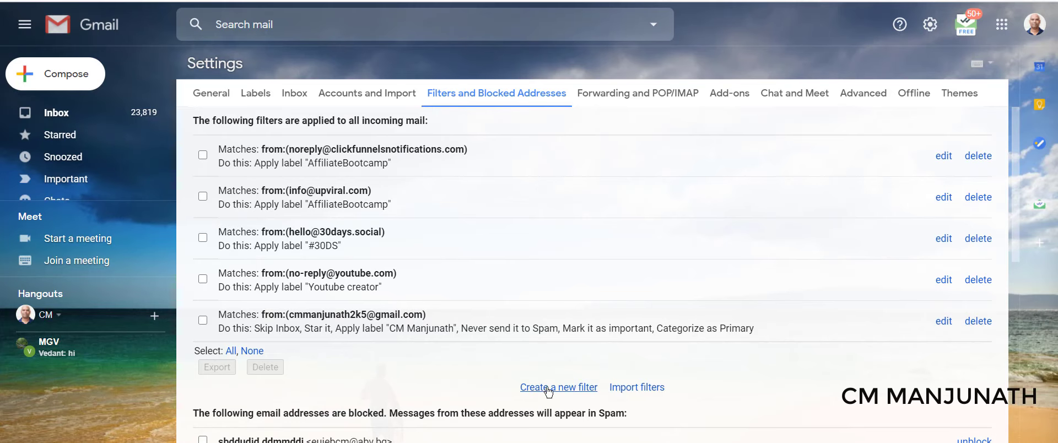
pyautogui.moveTo(564, 394)
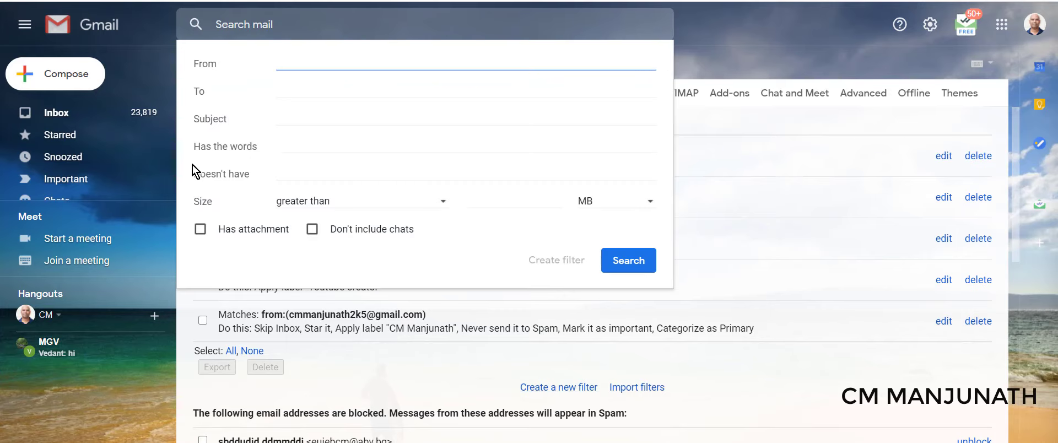
pyautogui.moveTo(218, 127)
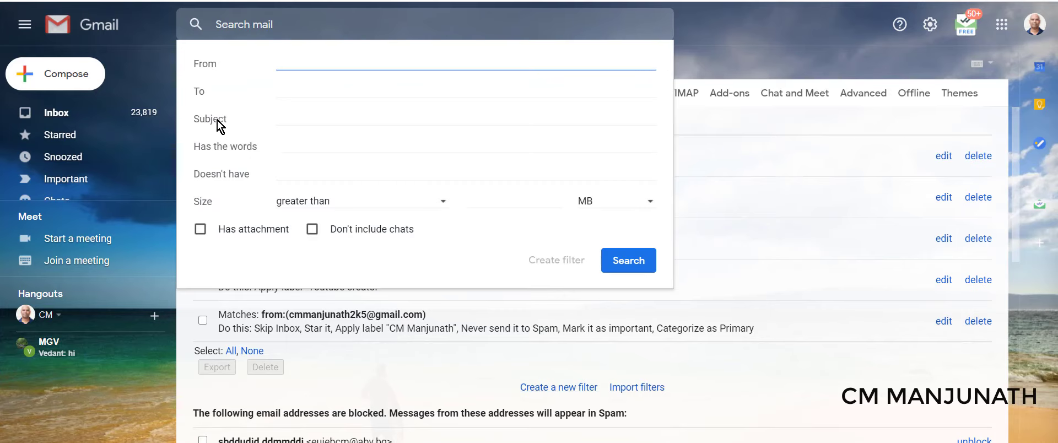
# Create a new filter whose Subject is 'New Entry: Simple Contact Form' and continue to its actions.
pyautogui.click(465, 119)
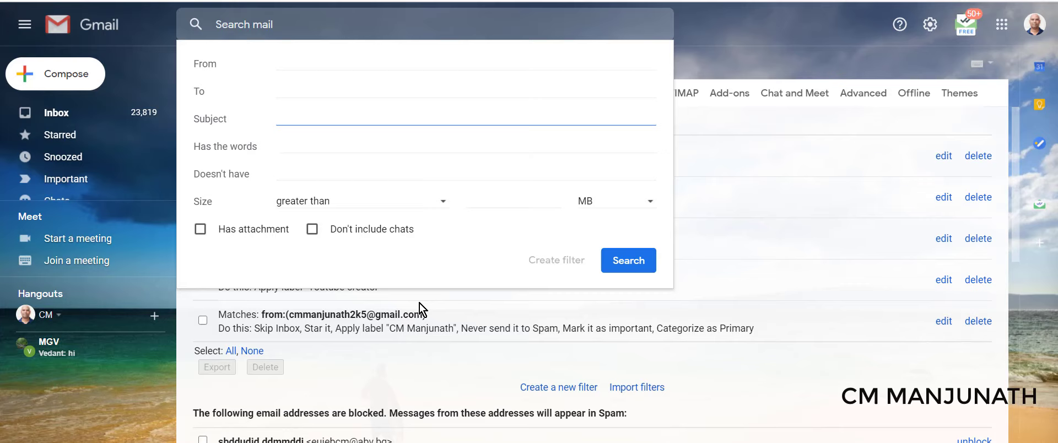
pyautogui.write('New Entry: Simple Contact Form')
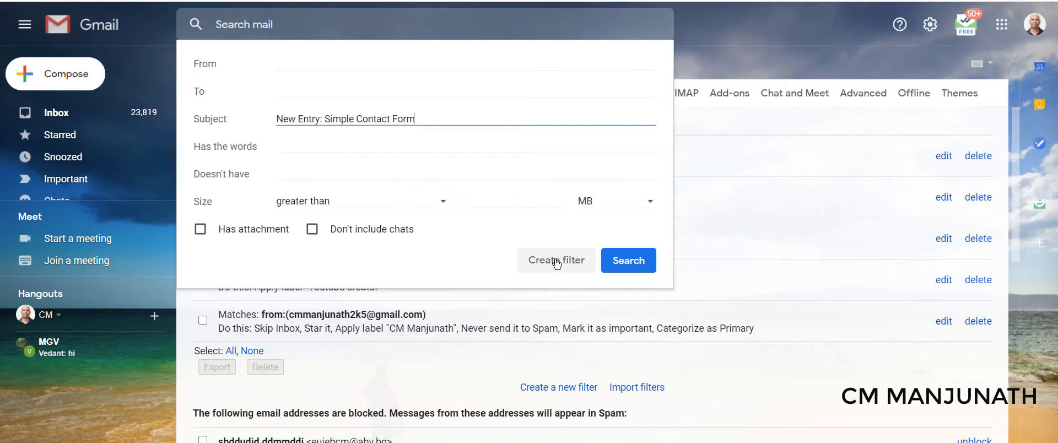
pyautogui.click(555, 260)
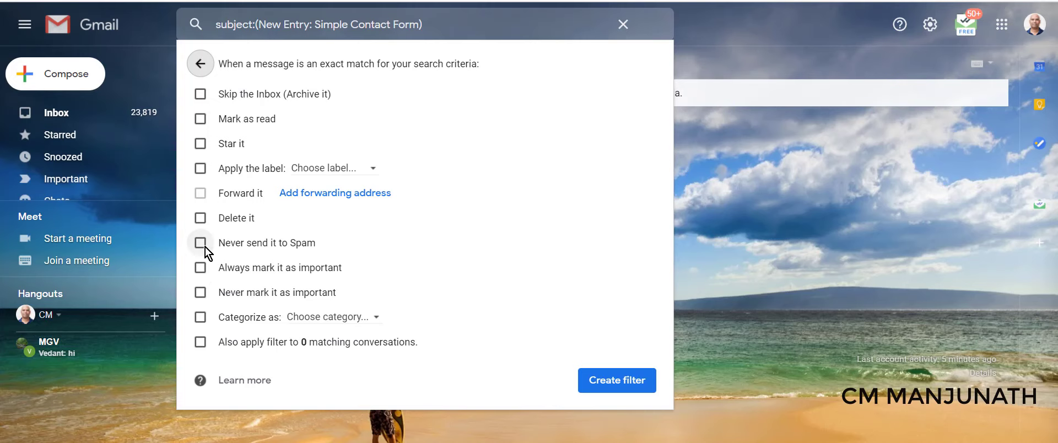
# Check 'Never send it to Spam' and create the filter.
pyautogui.click(201, 242)
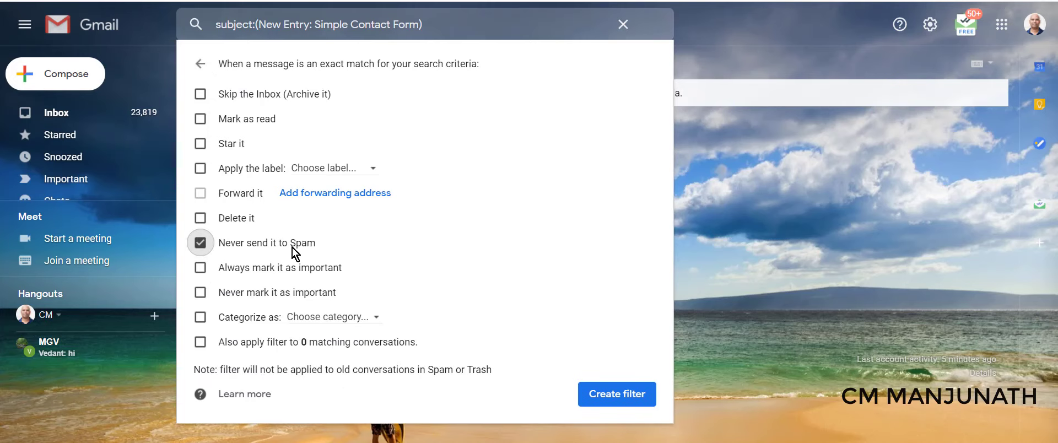
pyautogui.click(615, 393)
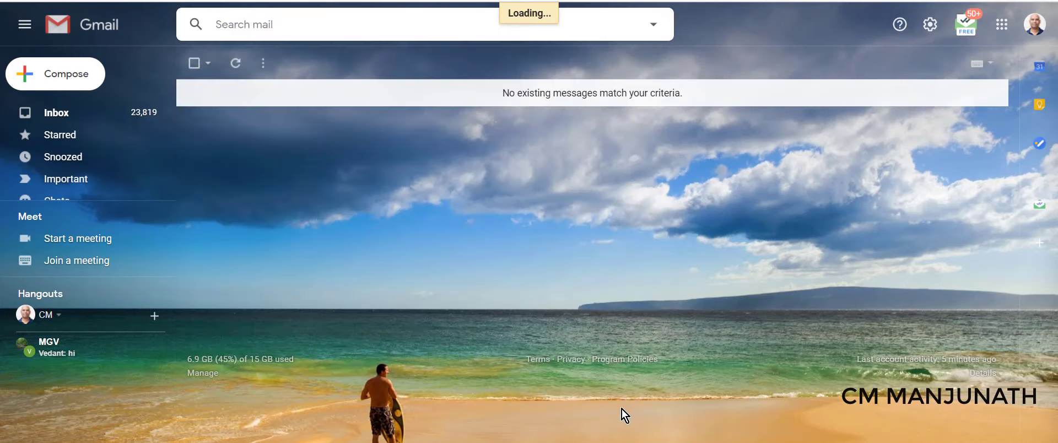